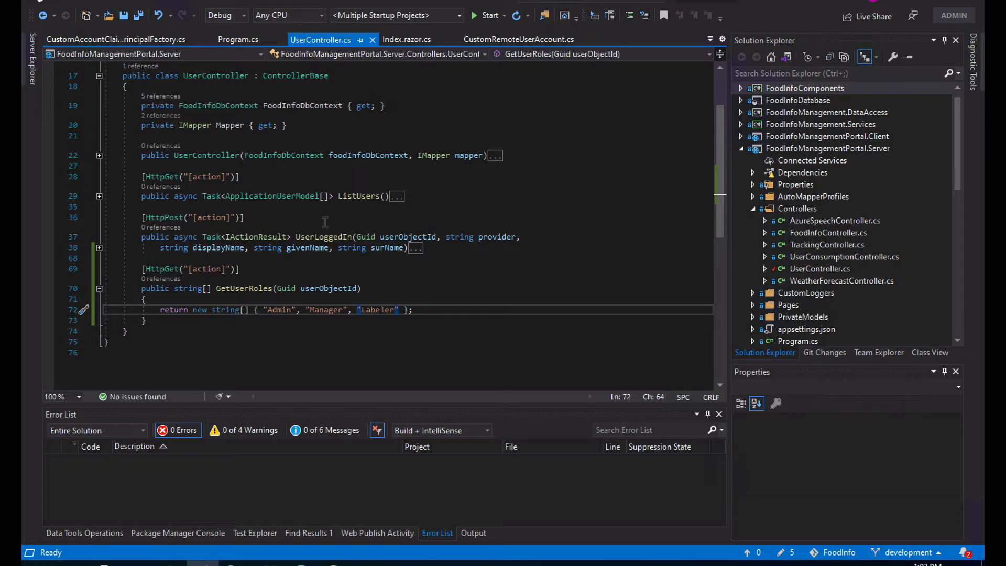
Show Index.razor.cs with the [Authorize(Roles = "IngredientRead")] attribute on the Ingredients page
{"action": "left_click", "coordinate": [407, 39]}
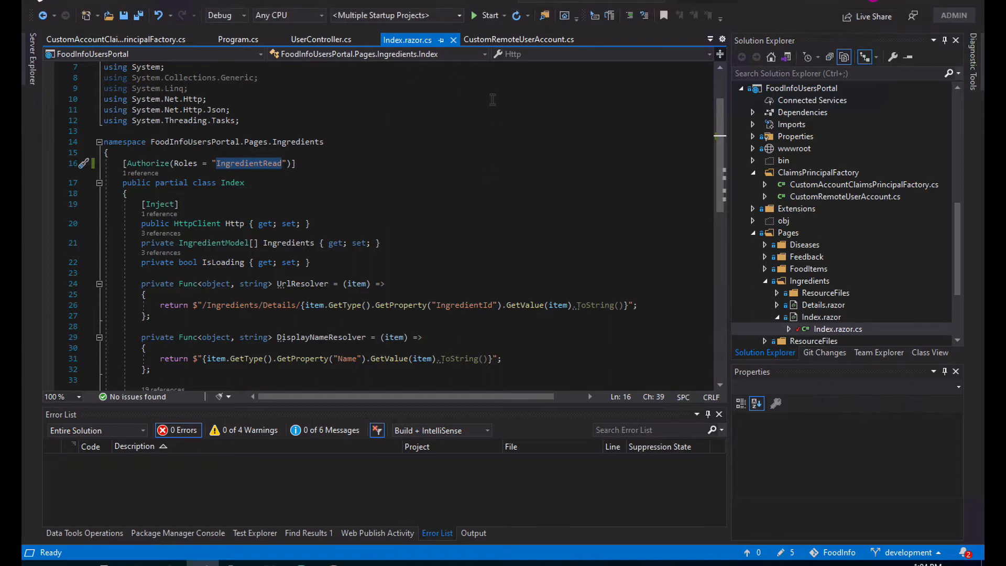
Run the solution and request the Ingredients page in the Food Info Users Portal
{"action": "left_click", "coordinate": [489, 15]}
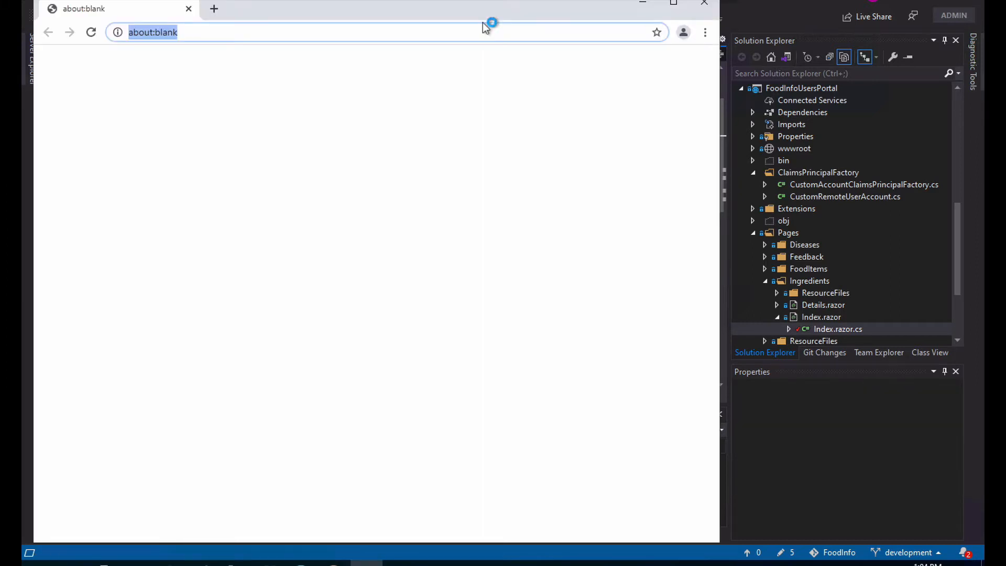
{"action": "left_click", "coordinate": [214, 9]}
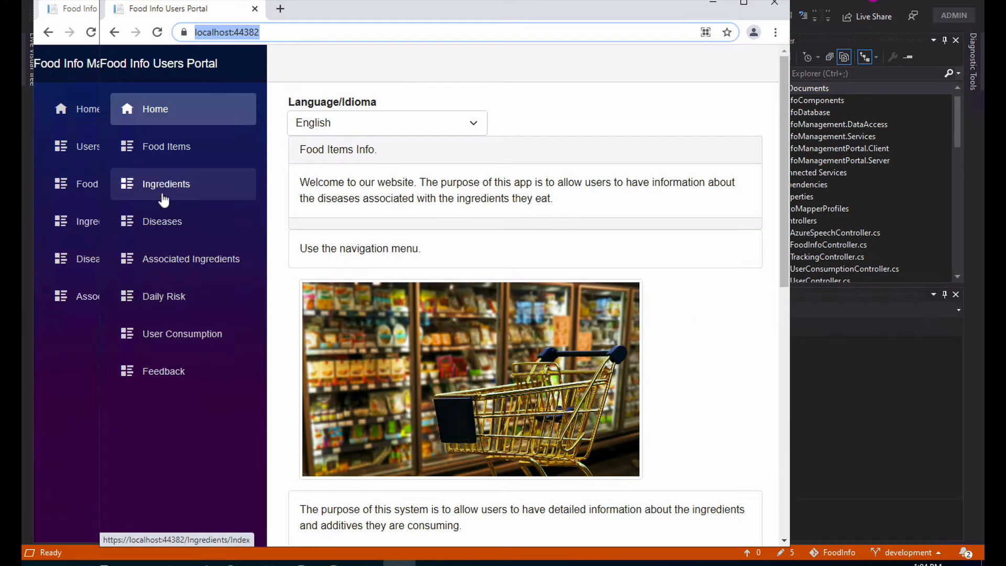
{"action": "left_click", "coordinate": [166, 185]}
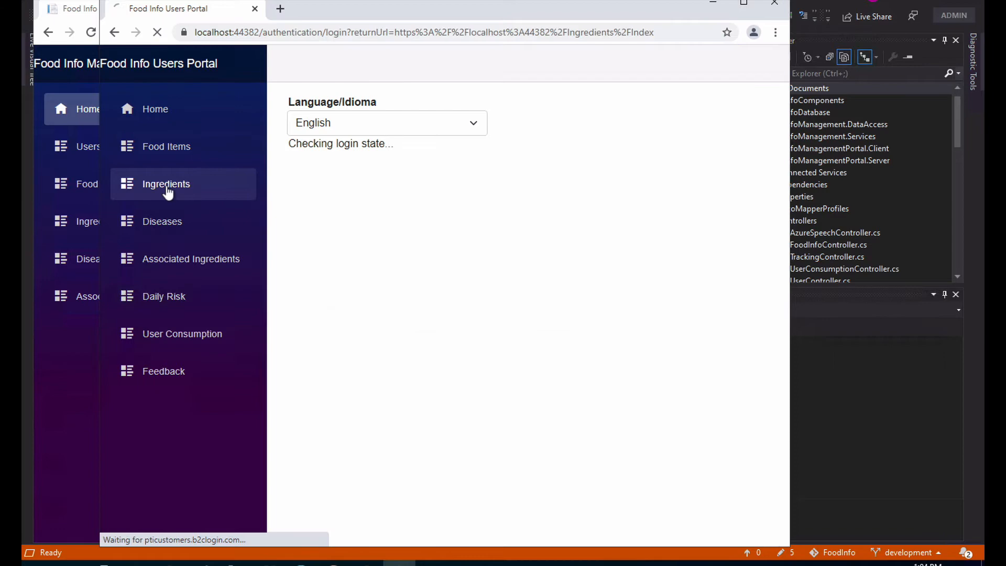
{"action": "left_click", "coordinate": [165, 184]}
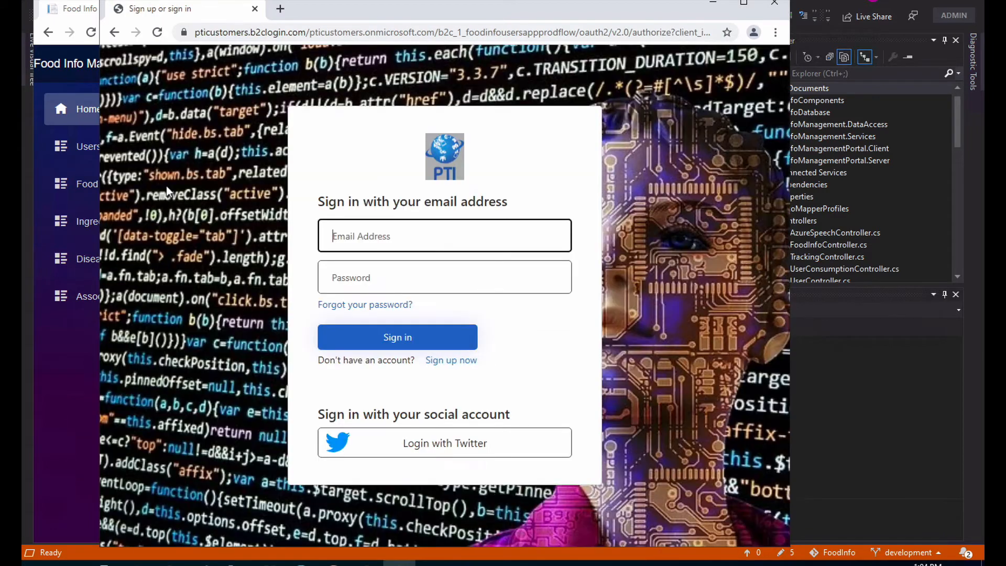
{"action": "mouse_move", "coordinate": [444, 442]}
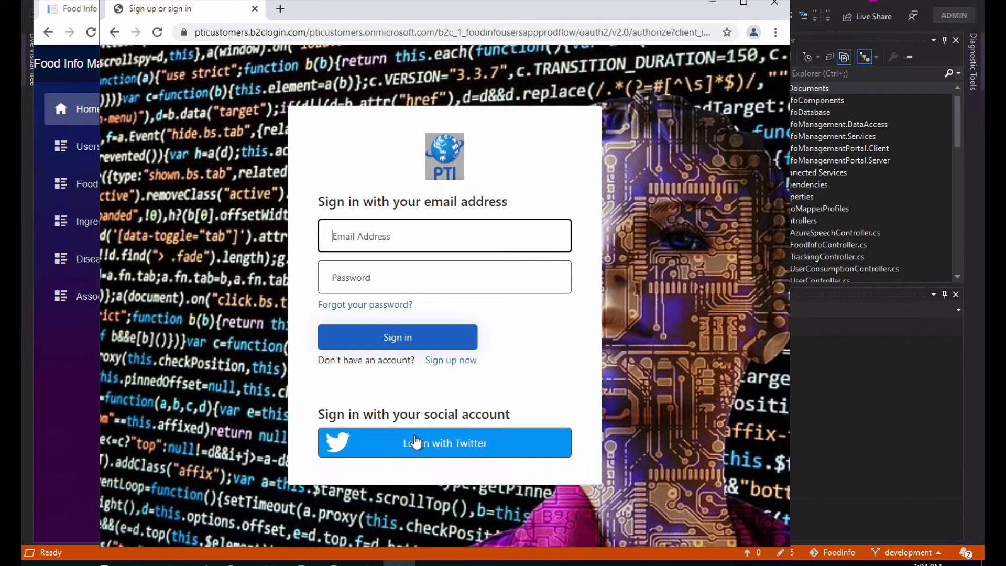
Sign in with the Twitter account on the B2C sign-in page
{"action": "left_click", "coordinate": [444, 442]}
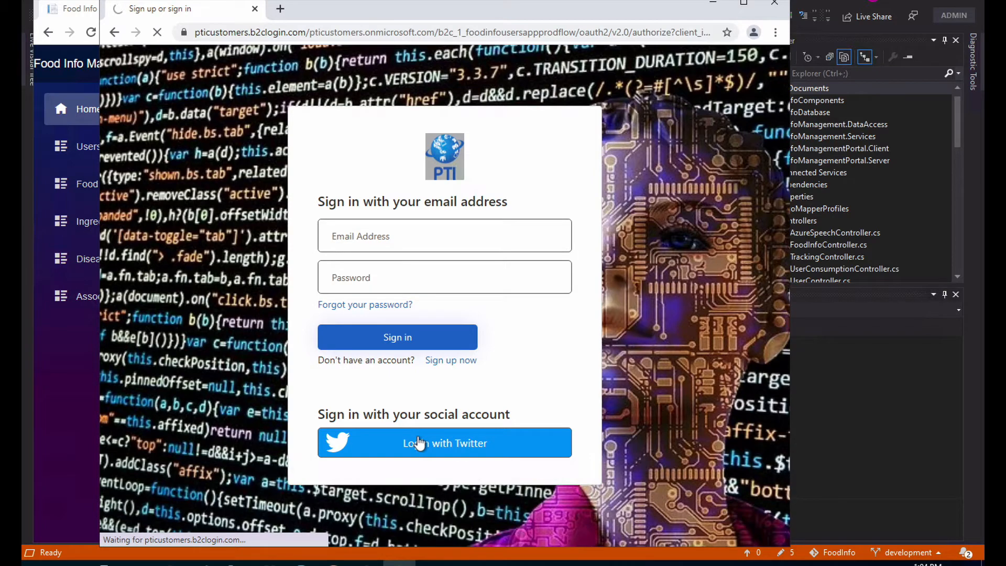
{"action": "left_click", "coordinate": [444, 442]}
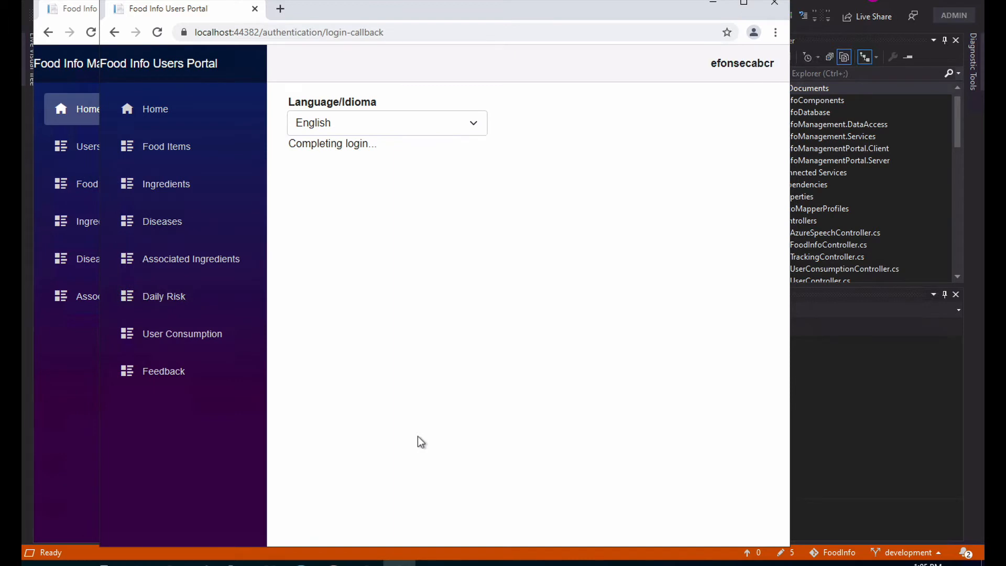
{"action": "left_click", "coordinate": [165, 183]}
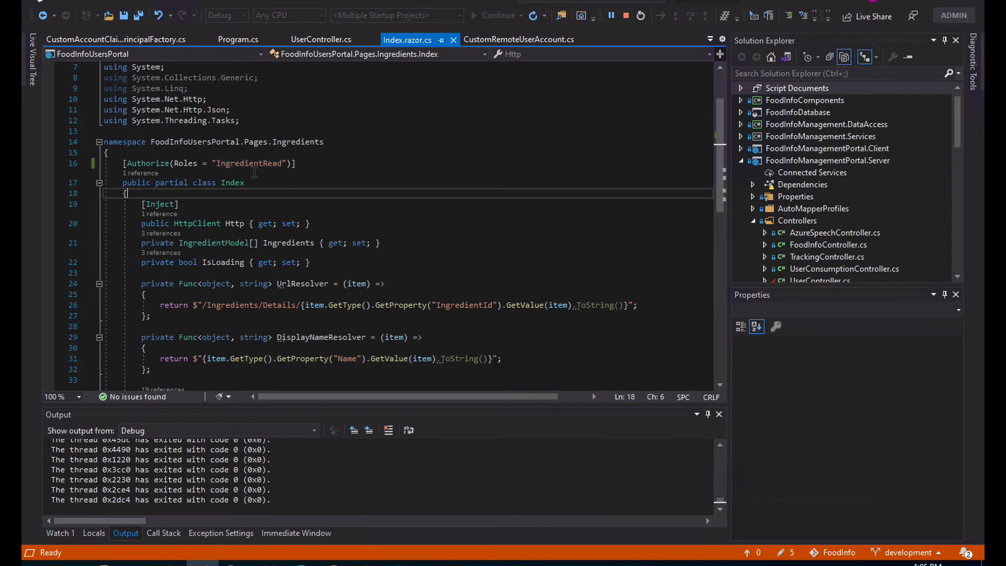
Stop debugging and show the client Program.cs registering MSAL authentication with CustomRemoteUserAccount
{"action": "double_click", "coordinate": [248, 163]}
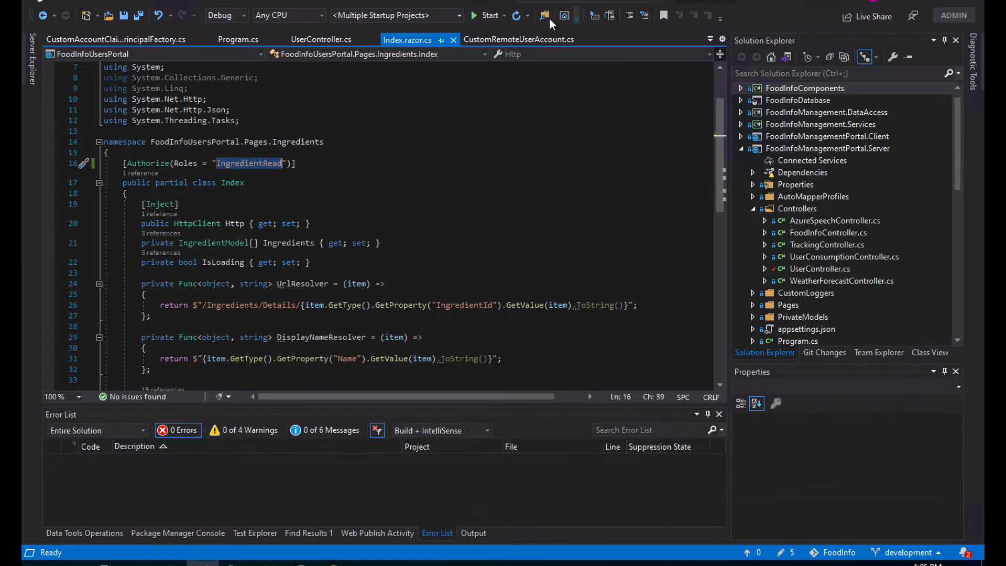
{"action": "left_click", "coordinate": [238, 38]}
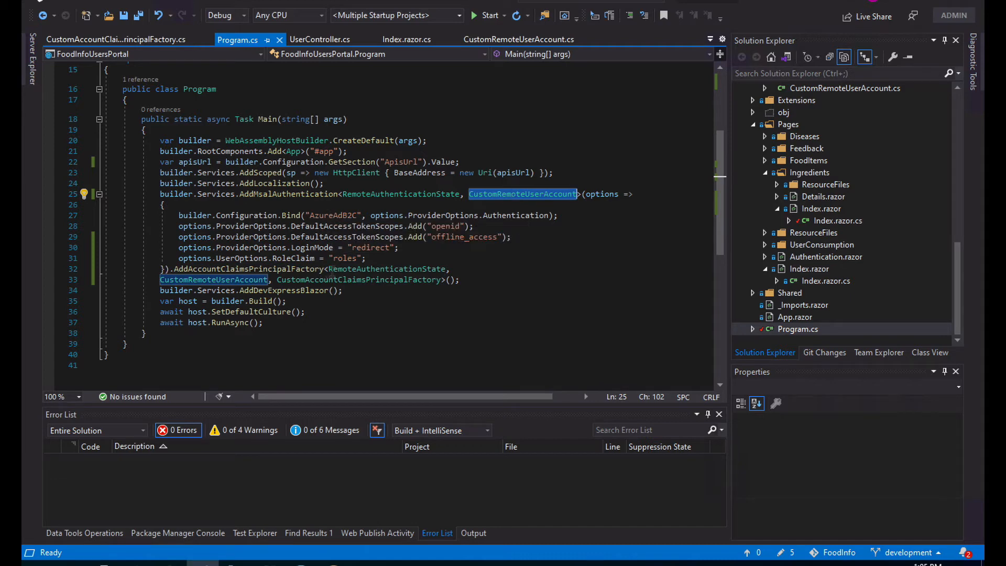
Go to RemoteAuthenticationState, then show CustomAccountClaimsPrincipalFactory.cs
{"action": "double_click", "coordinate": [358, 279]}
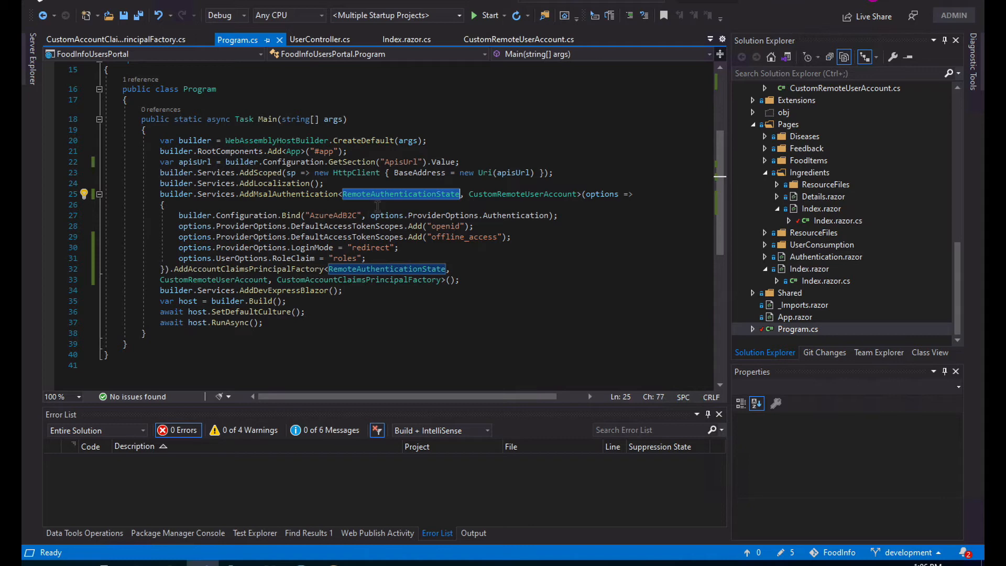
{"action": "mouse_move", "coordinate": [522, 194]}
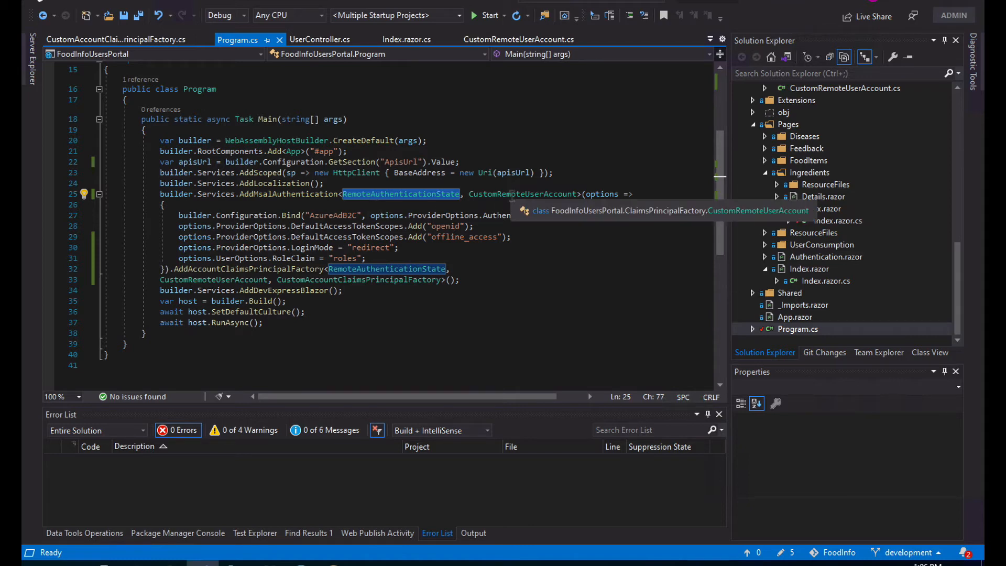
{"action": "left_click", "coordinate": [518, 39]}
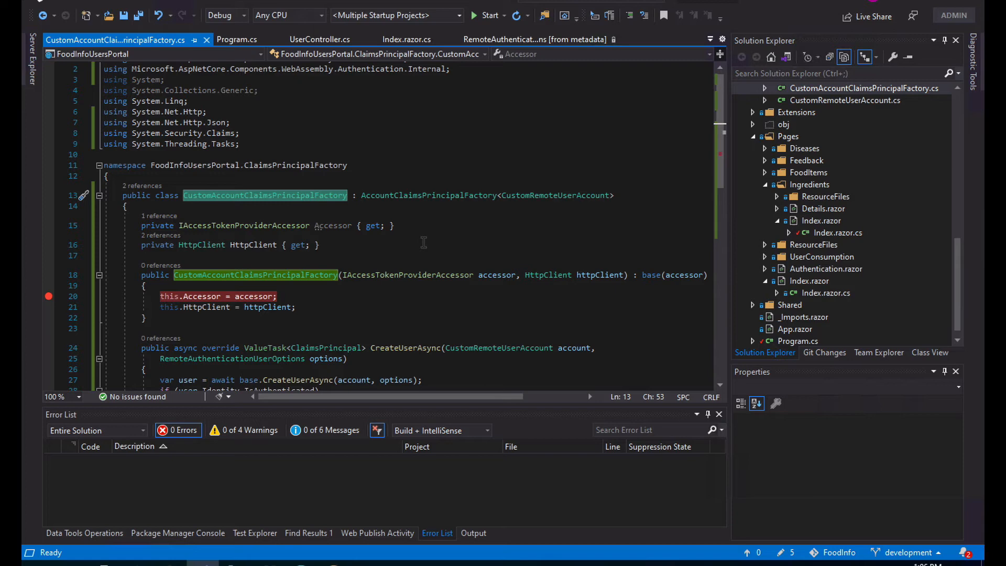
{"action": "mouse_move", "coordinate": [429, 276]}
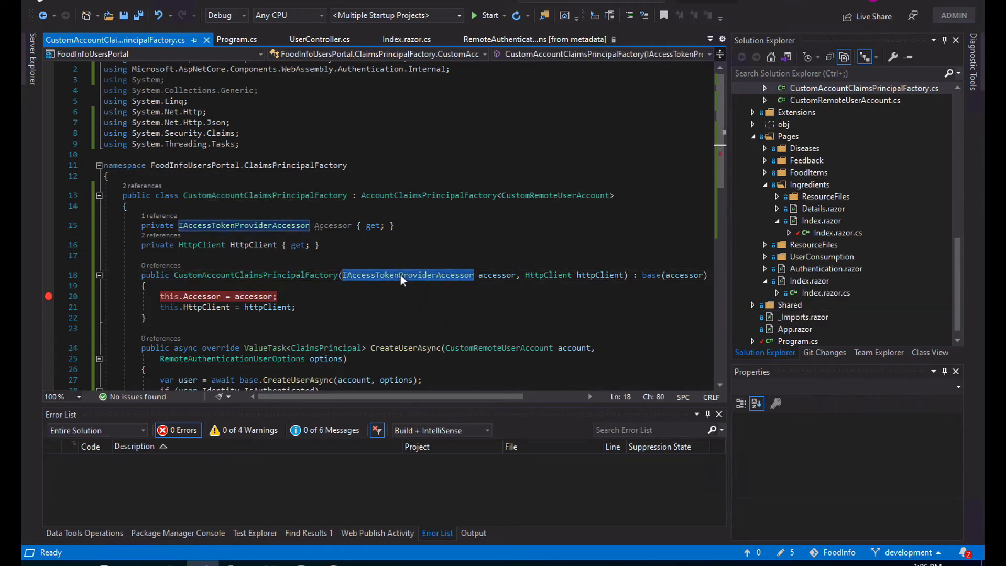
{"action": "mouse_move", "coordinate": [432, 277]}
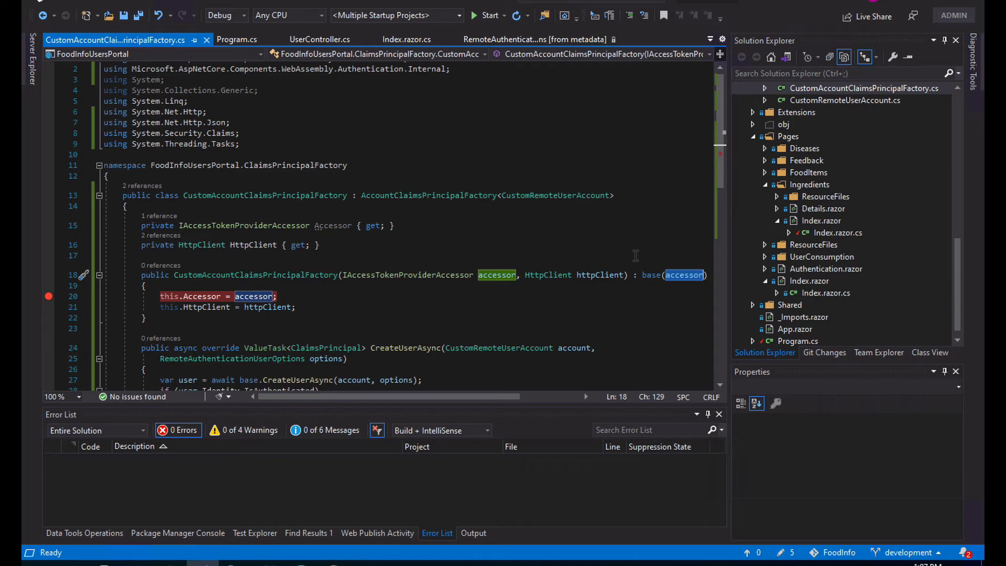
{"action": "scroll", "scroll_direction": "down", "scroll_amount": 3}
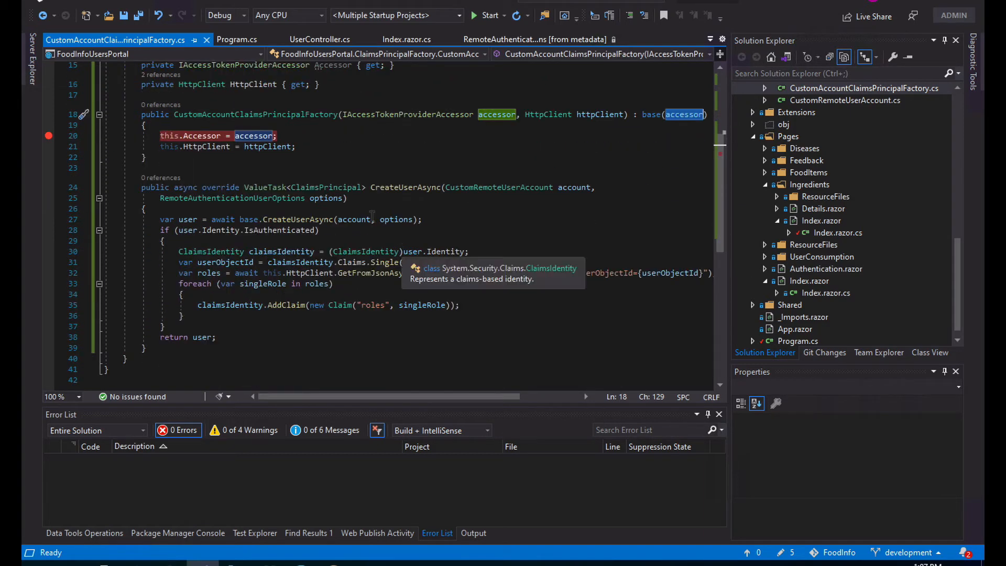
{"action": "left_click", "coordinate": [404, 186]}
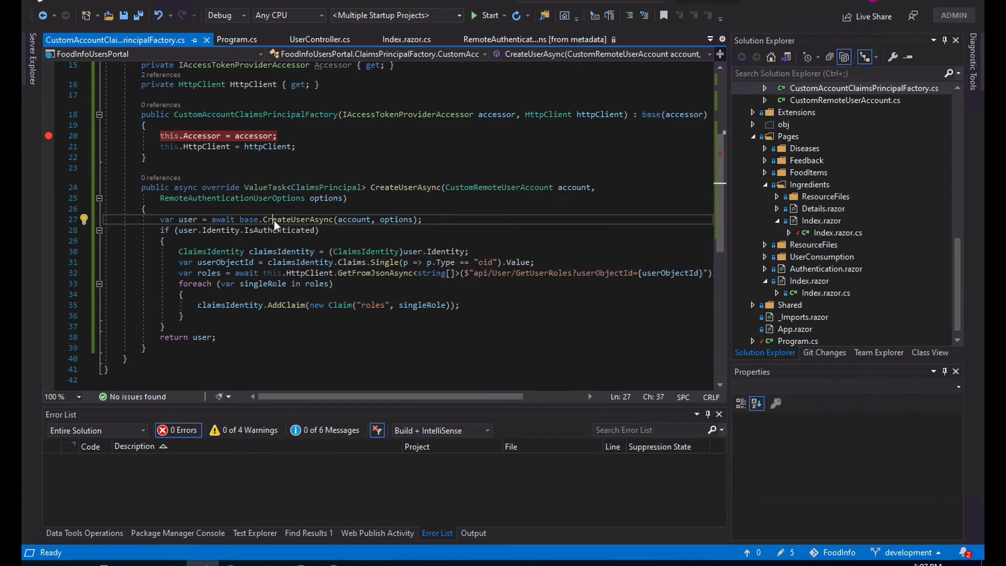
{"action": "double_click", "coordinate": [298, 219]}
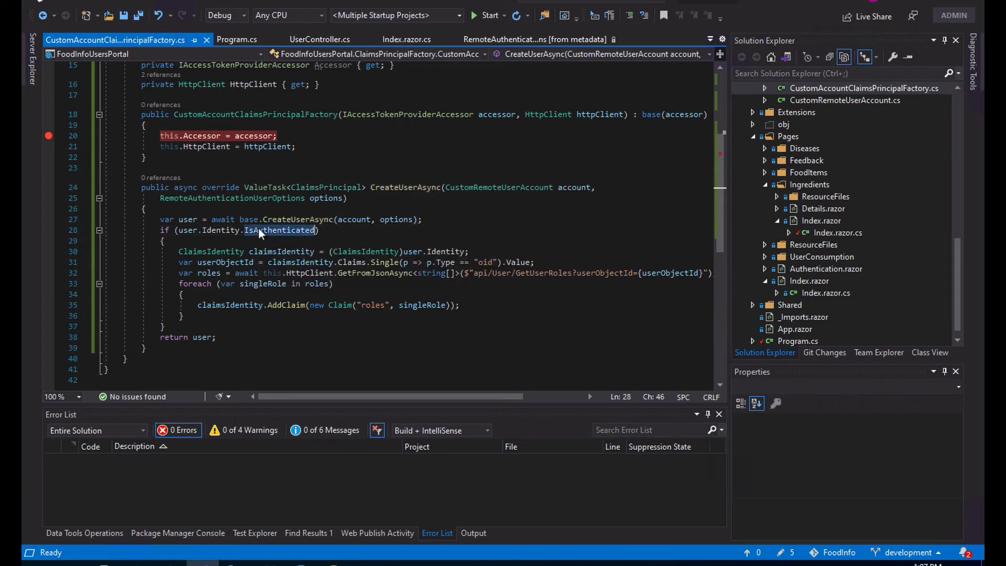
{"action": "double_click", "coordinate": [278, 230]}
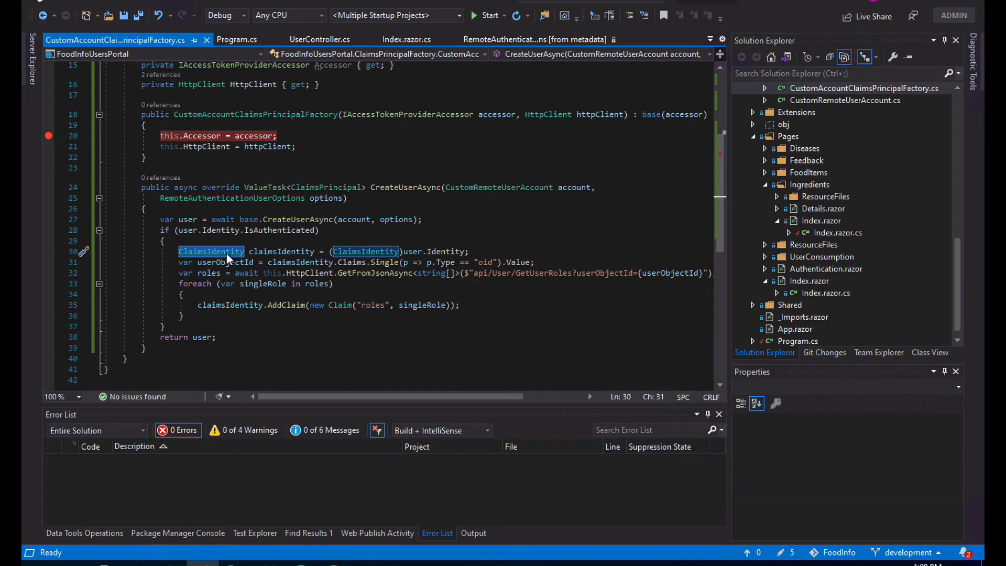
{"action": "mouse_move", "coordinate": [211, 250]}
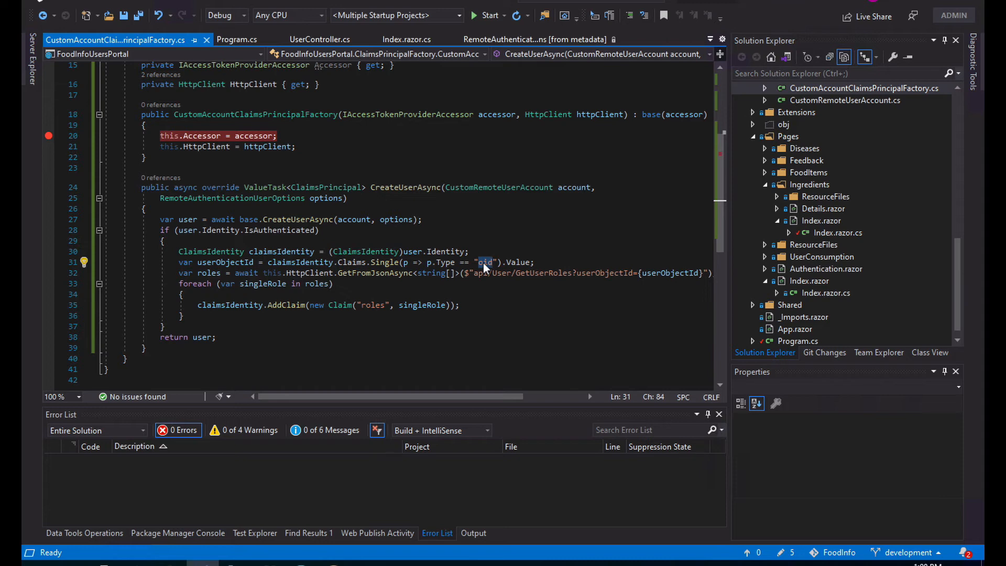
{"action": "left_click", "coordinate": [226, 262]}
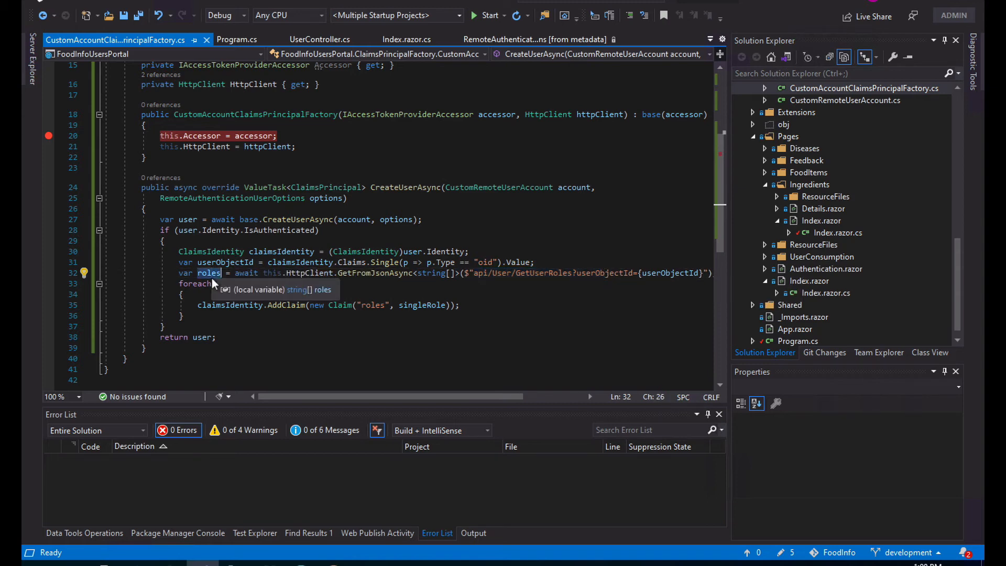
{"action": "double_click", "coordinate": [208, 273]}
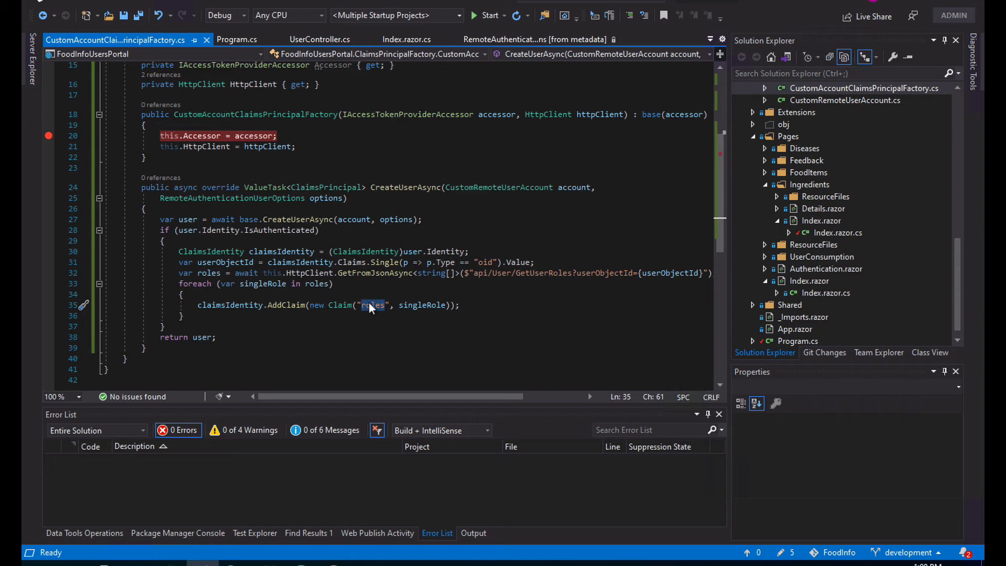
{"action": "double_click", "coordinate": [421, 305]}
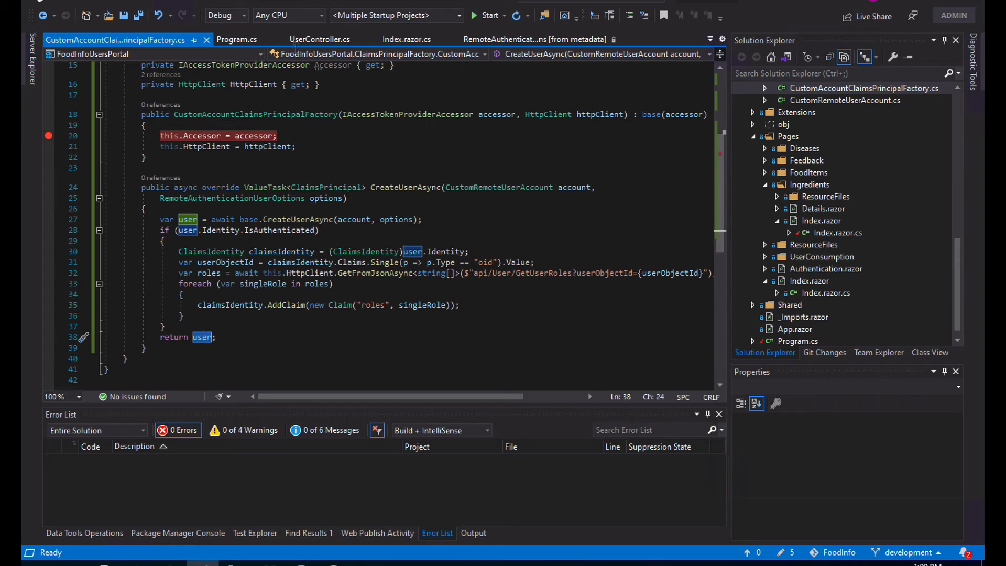
{"action": "left_click", "coordinate": [320, 39]}
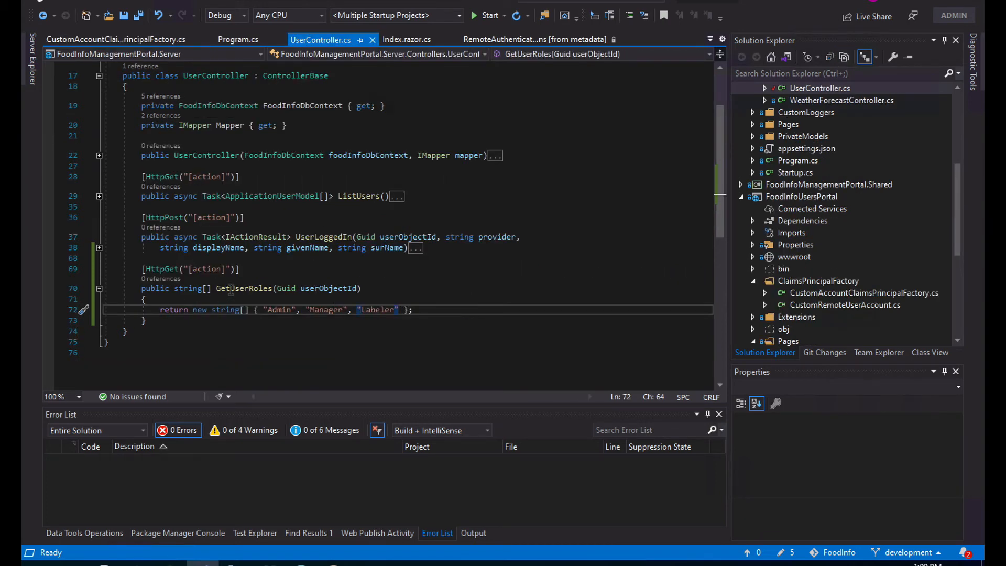
Add "IngredientRead" to the roles array returned by GetUserRoles alongside Labeler
{"action": "double_click", "coordinate": [245, 288]}
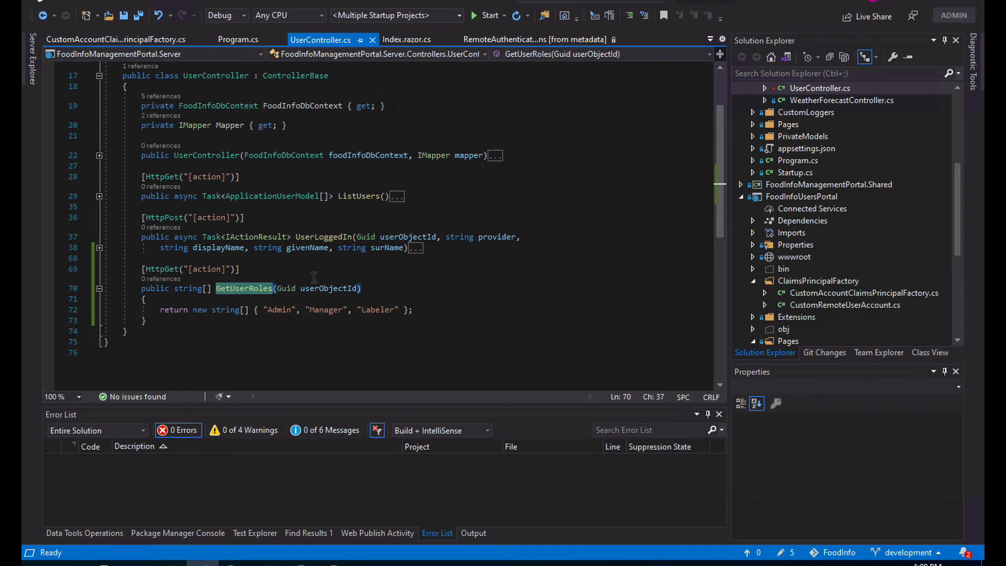
{"action": "double_click", "coordinate": [328, 288]}
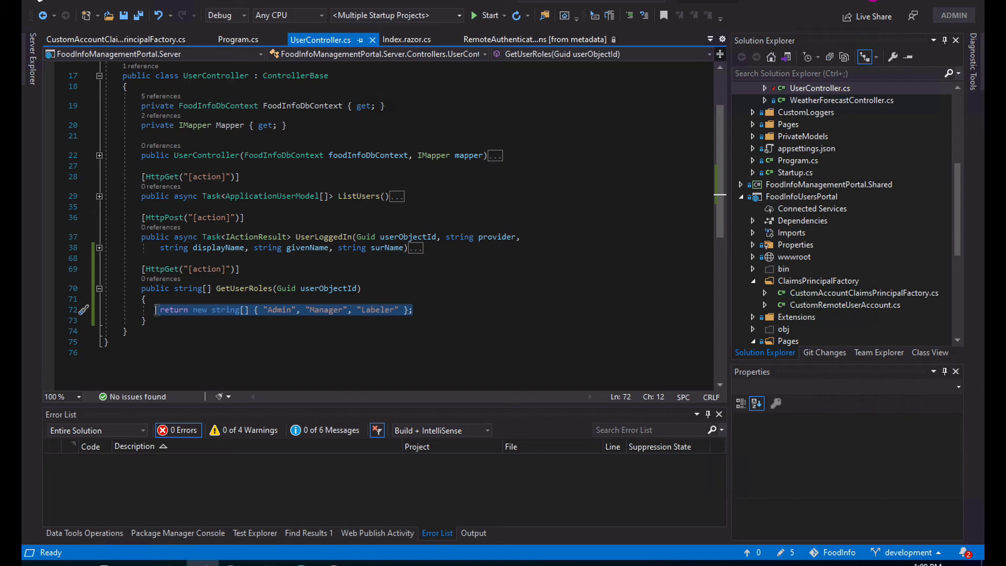
{"action": "left_click", "coordinate": [414, 310]}
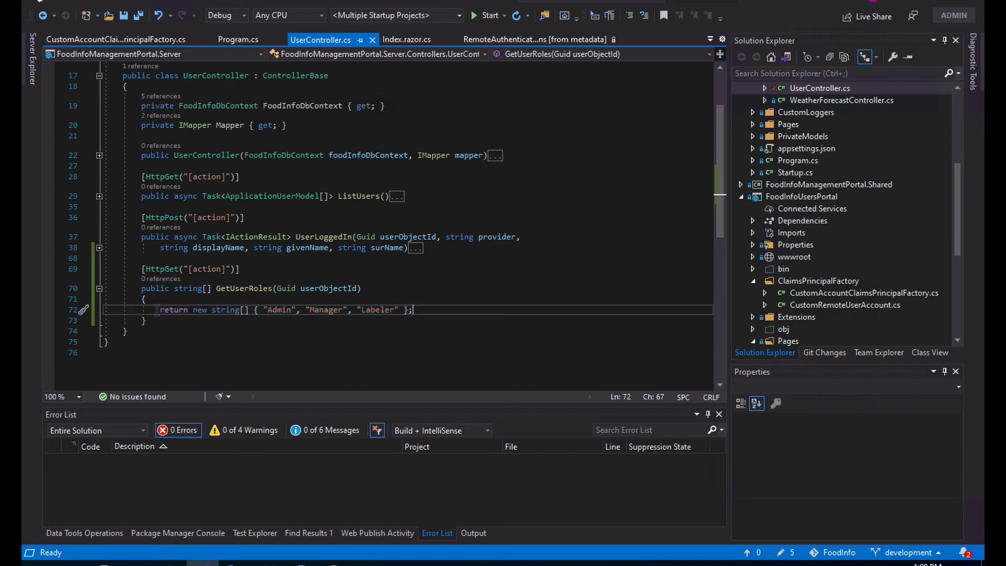
{"action": "double_click", "coordinate": [377, 309]}
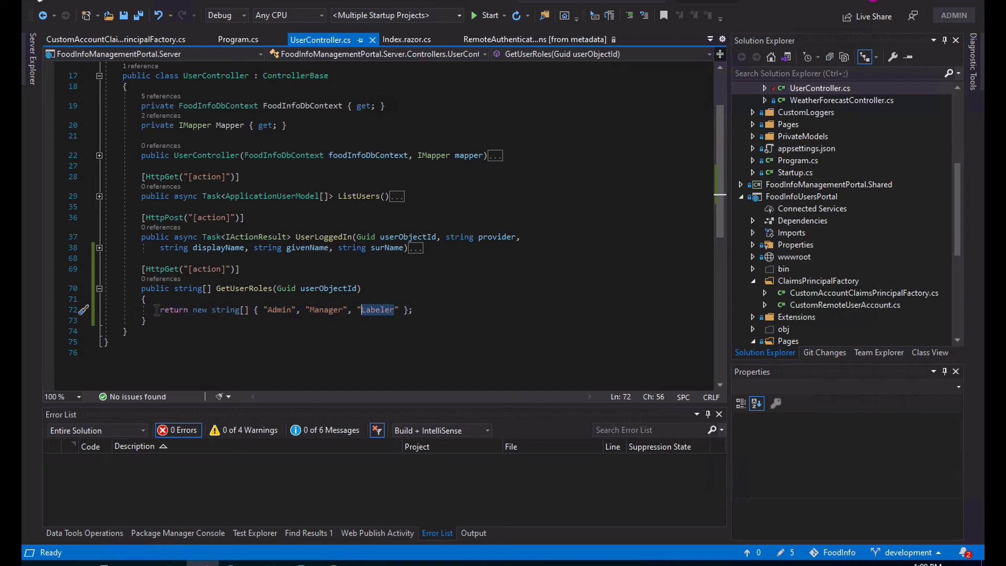
{"action": "type", "text": "IngredientRead"}
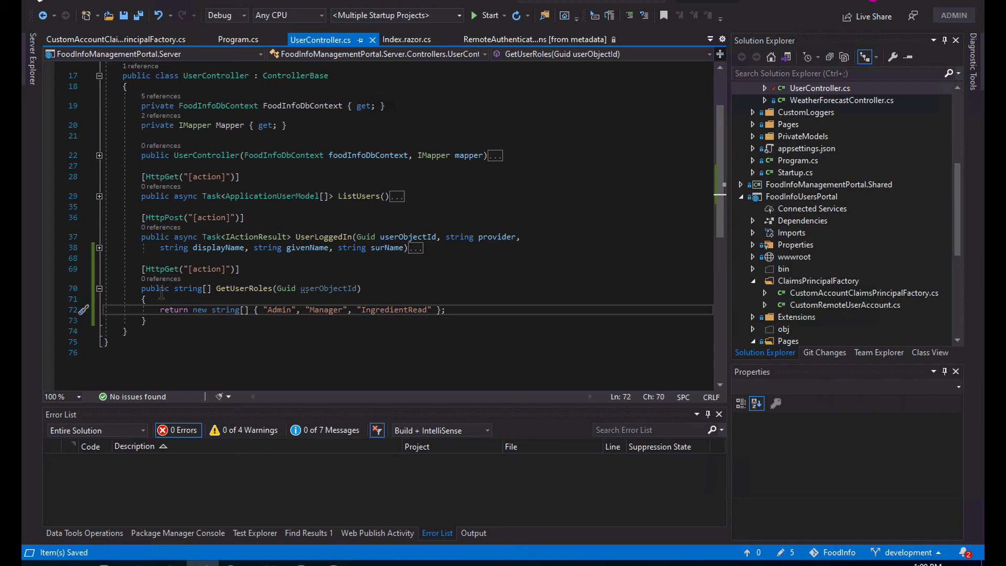
{"action": "type", "text": "Labeler\","}
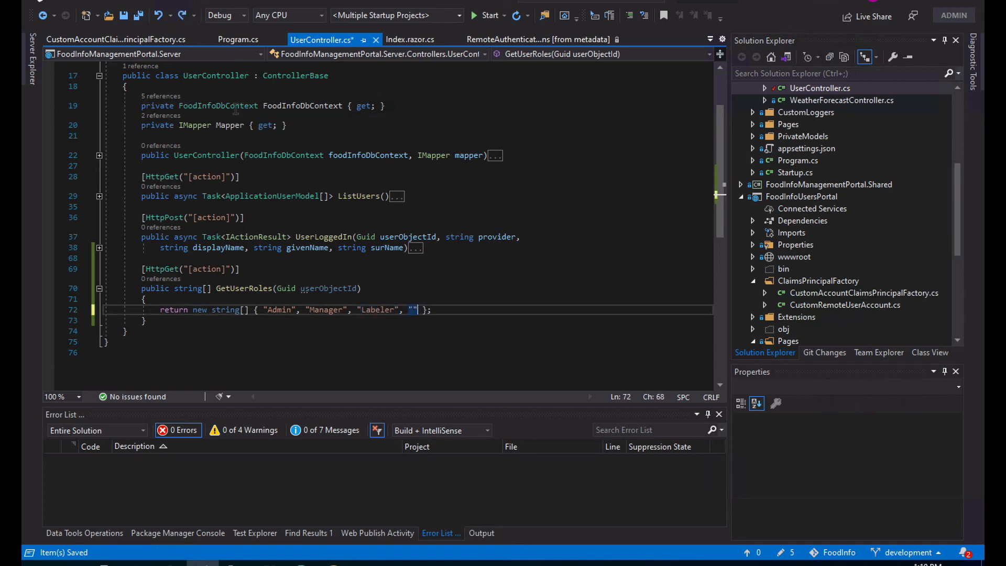
{"action": "type", "text": "IngredientRead"}
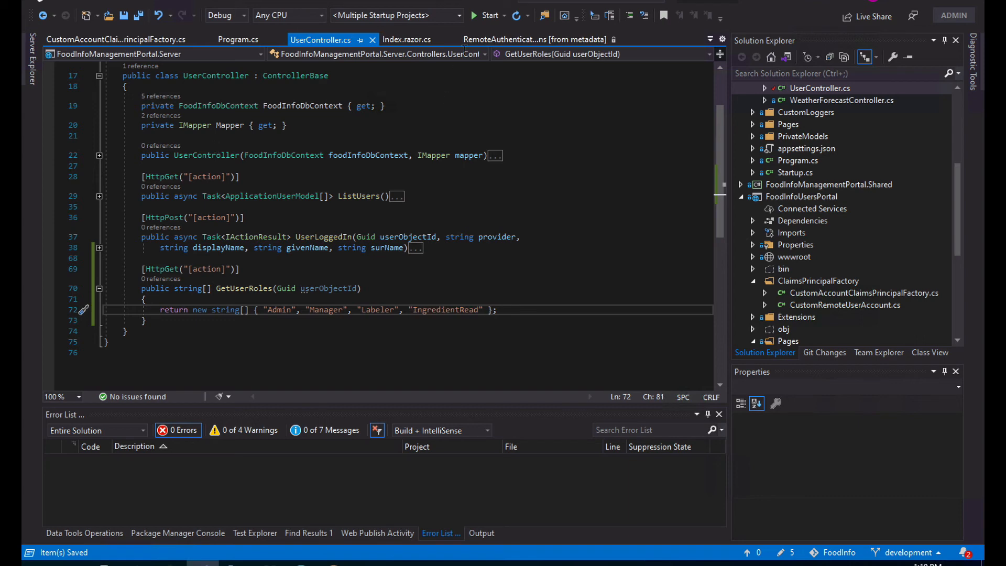
Build and run the solution with the updated roles
{"action": "left_click", "coordinate": [488, 14]}
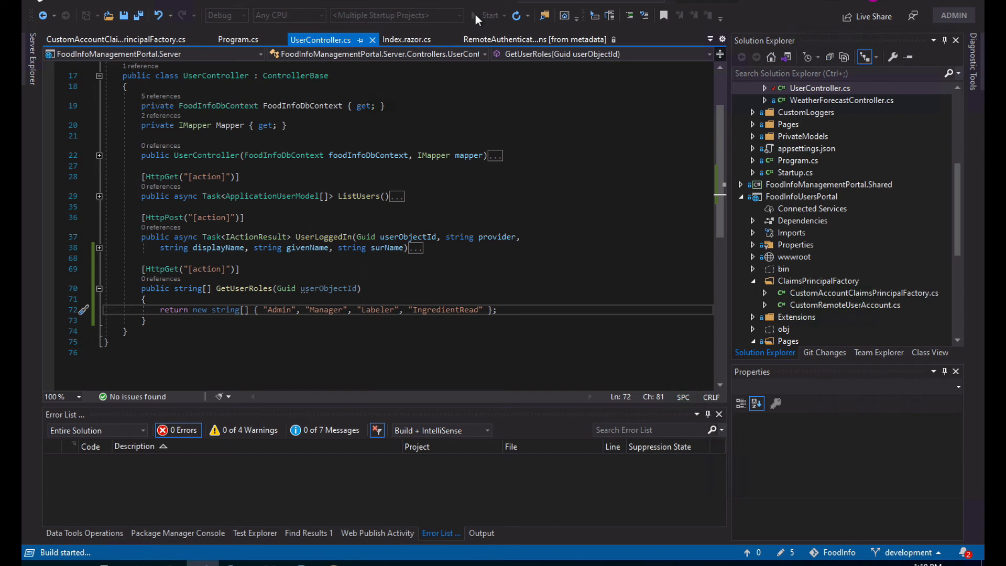
Sign in to the Food Info Users Portal through Twitter
{"action": "left_click", "coordinate": [482, 15]}
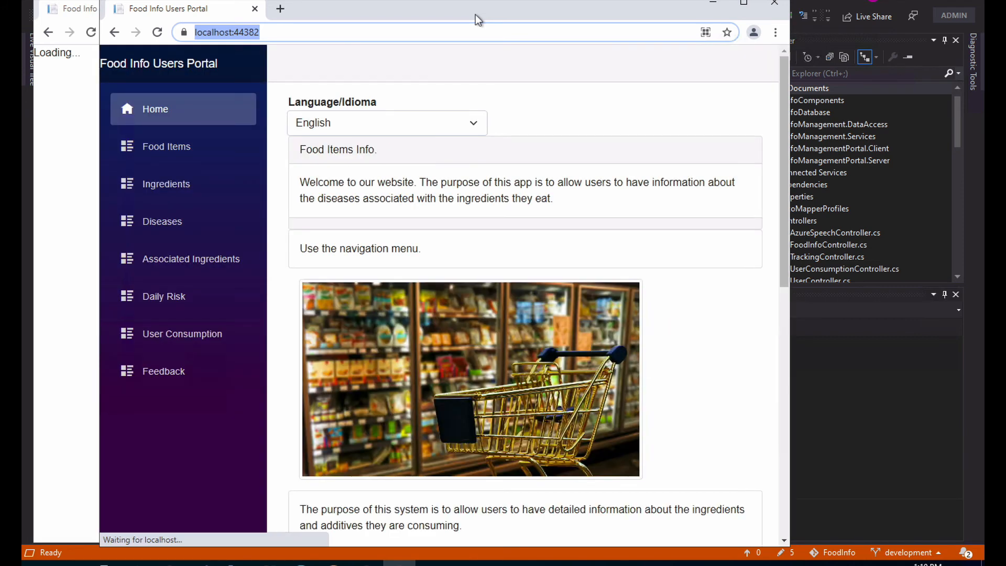
{"action": "left_click", "coordinate": [165, 183]}
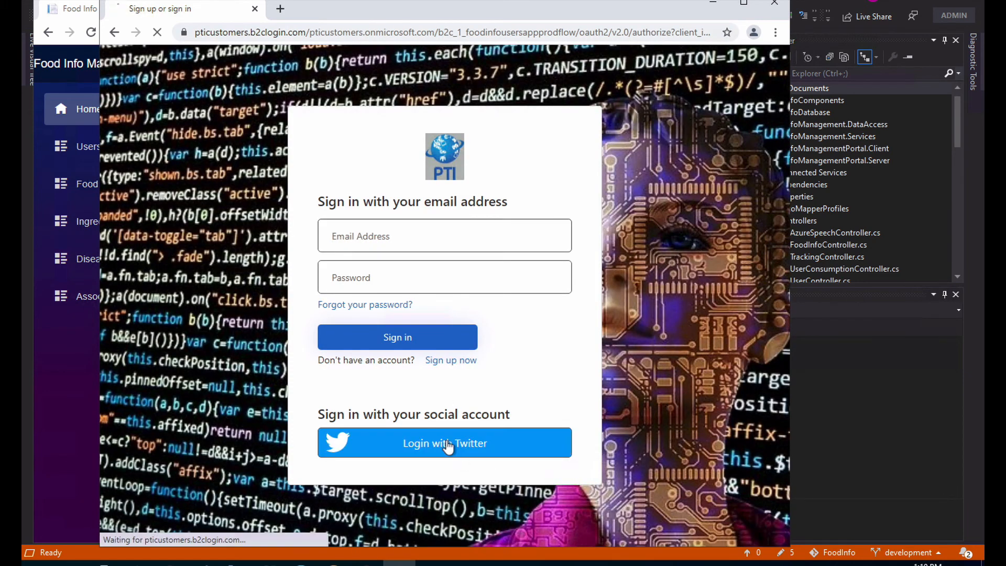
{"action": "left_click", "coordinate": [444, 442]}
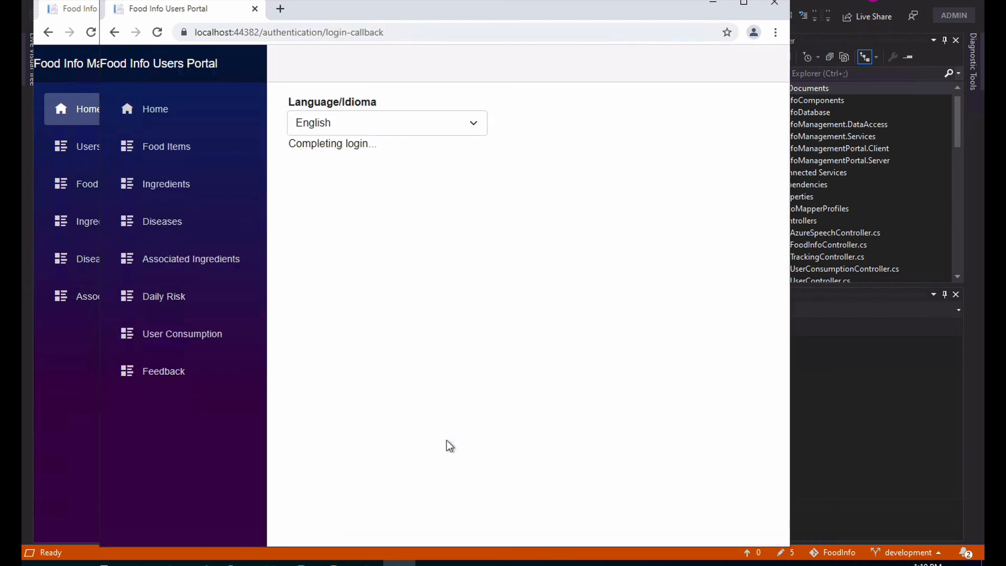
View the Ingredients list from Acetic acid onward, then return to the code editor
{"action": "left_click", "coordinate": [165, 183]}
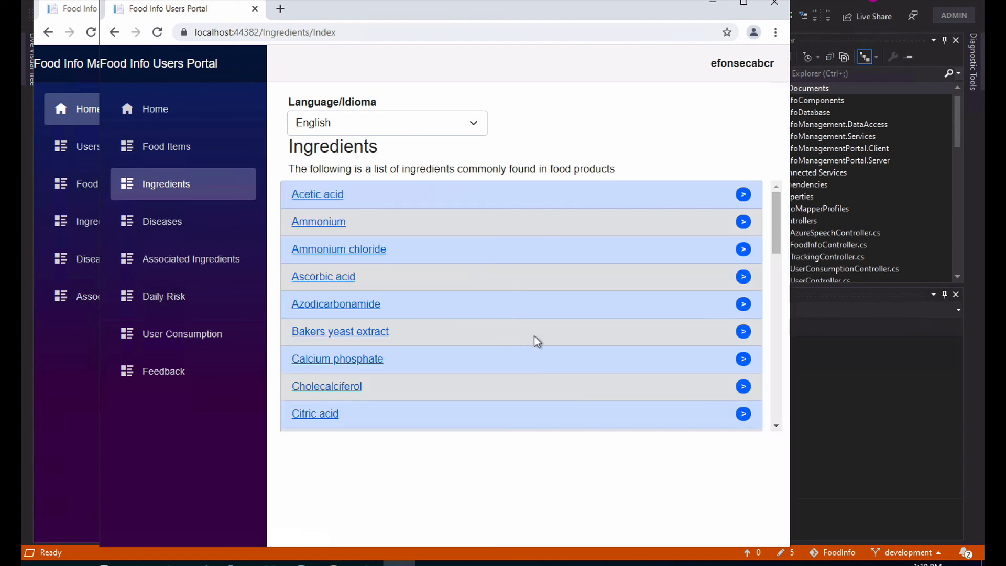
{"action": "scroll", "scroll_direction": "down", "scroll_amount": 3}
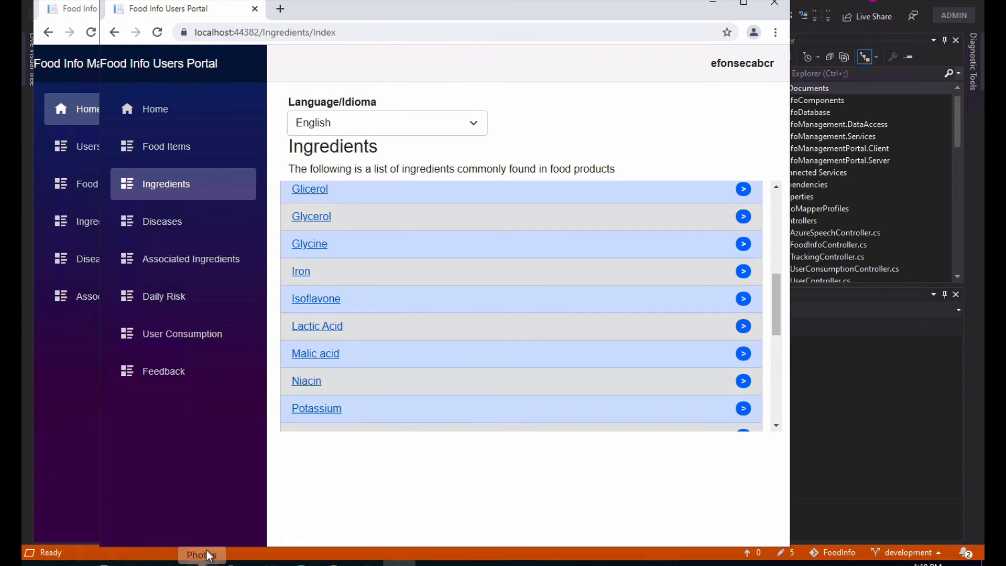
{"action": "left_click", "coordinate": [201, 555]}
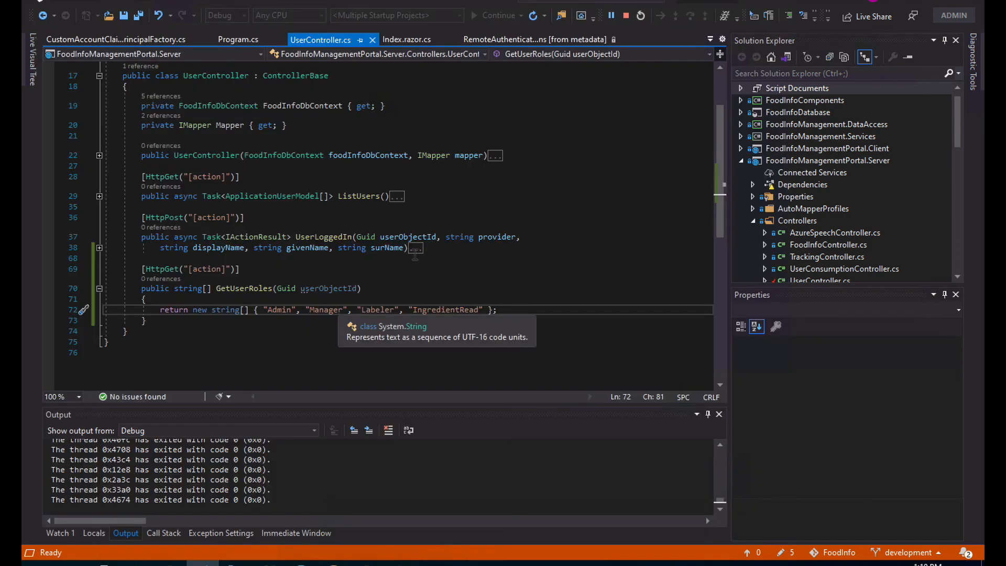
{"action": "mouse_move", "coordinate": [438, 310]}
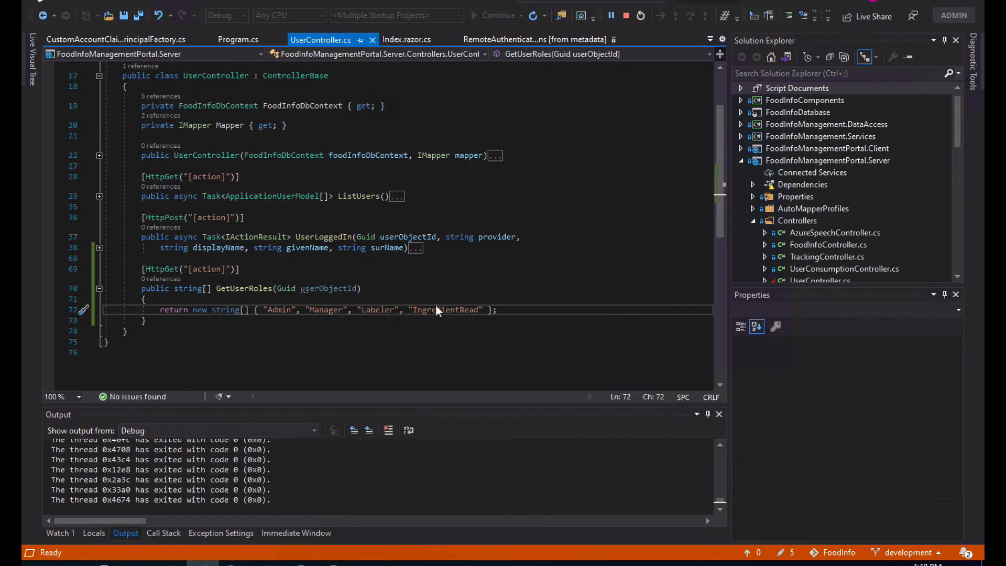
{"action": "double_click", "coordinate": [444, 309]}
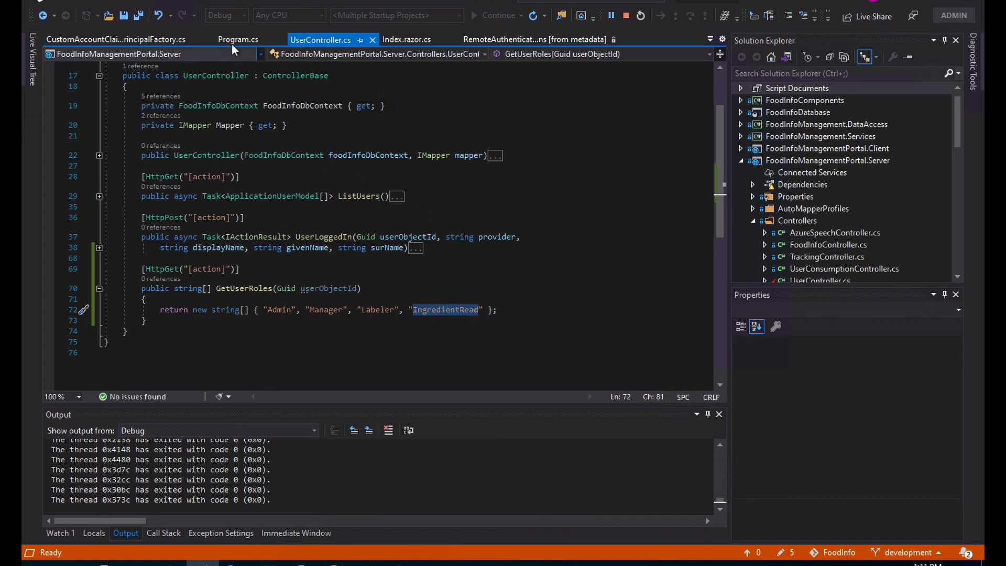
{"action": "left_click", "coordinate": [238, 39]}
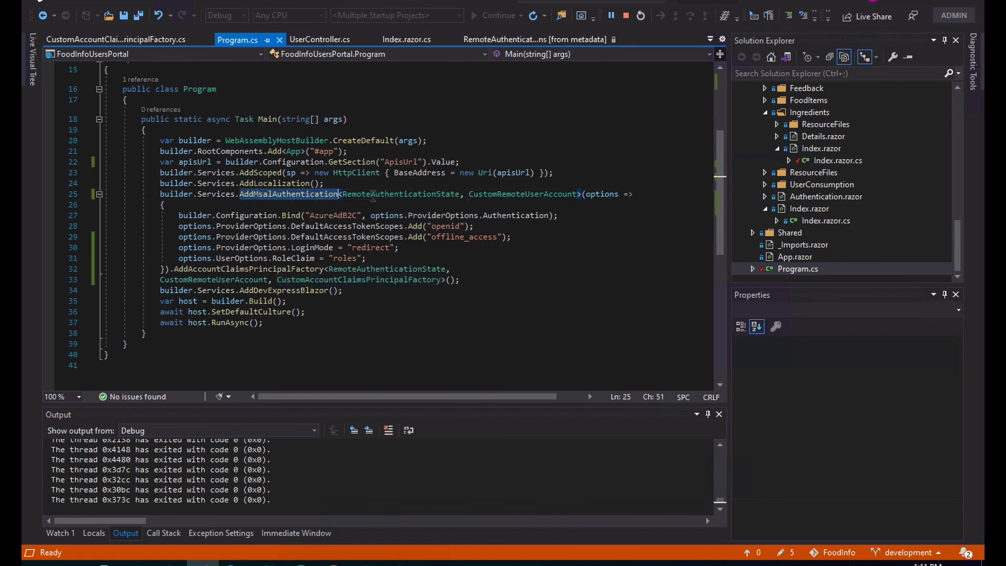
Review Program.cs and the CustomAccountClaimsPrincipalFactory class
{"action": "left_click", "coordinate": [278, 182]}
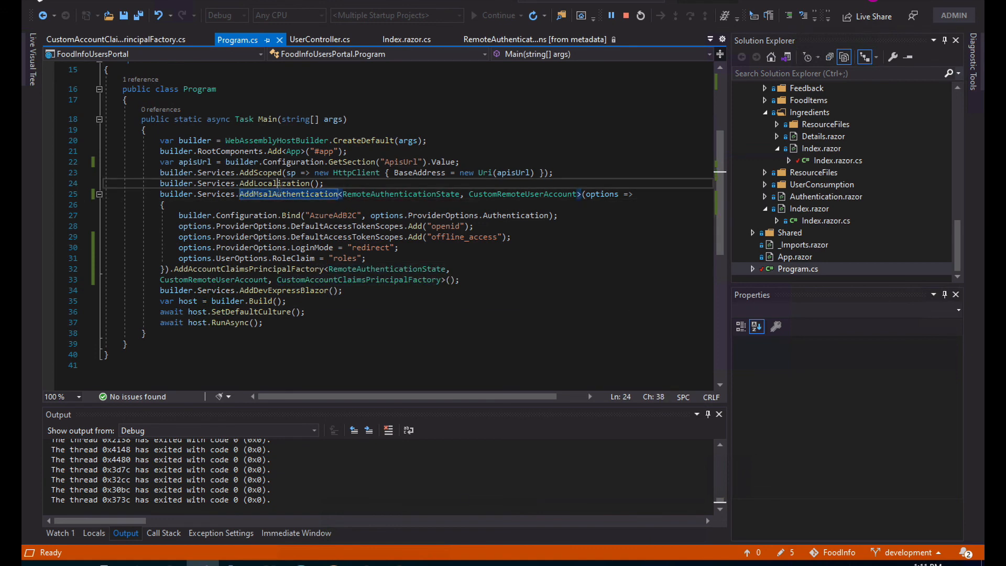
{"action": "double_click", "coordinate": [400, 194]}
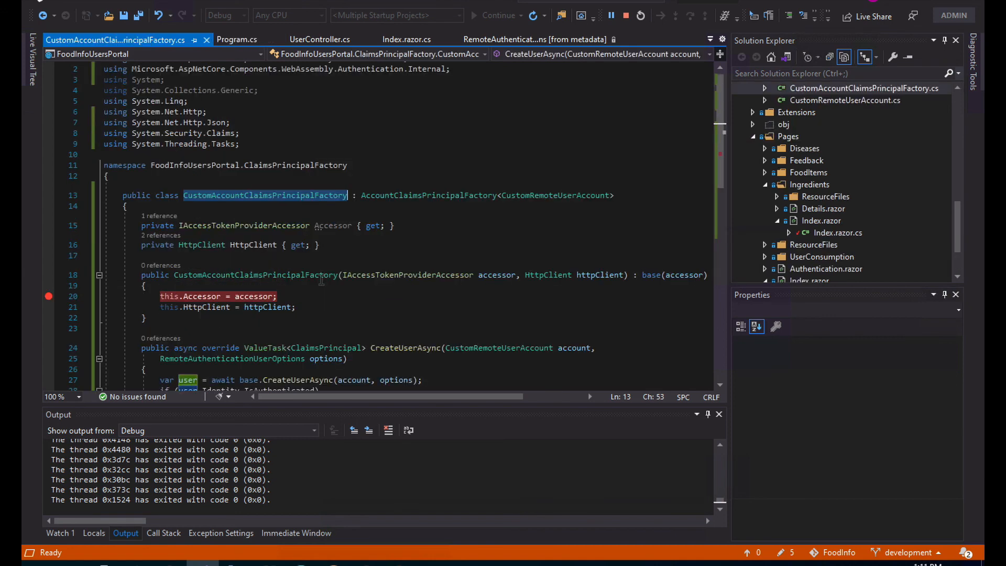
{"action": "scroll", "scroll_direction": "down", "scroll_amount": 3}
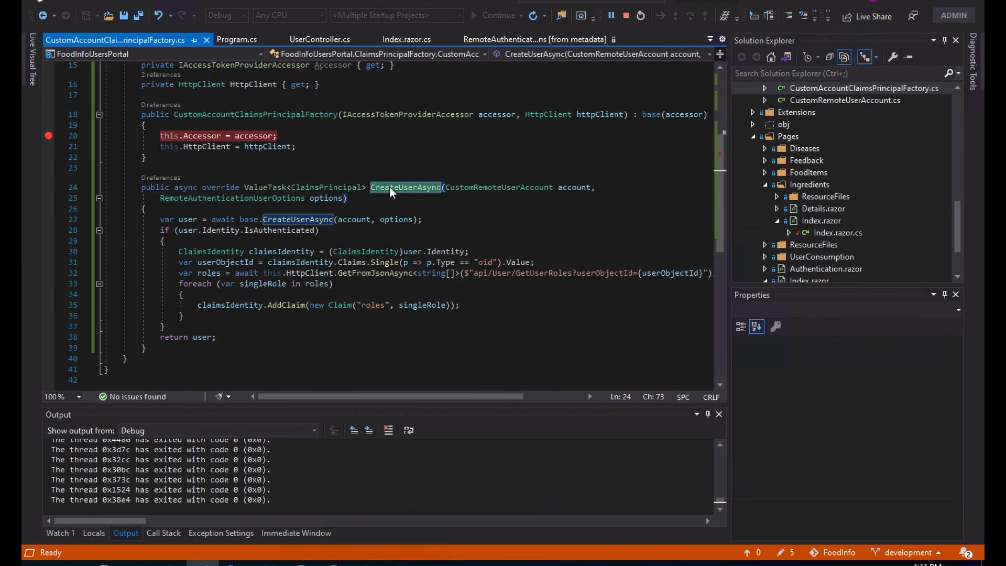
{"action": "scroll", "scroll_direction": "down", "scroll_amount": 3}
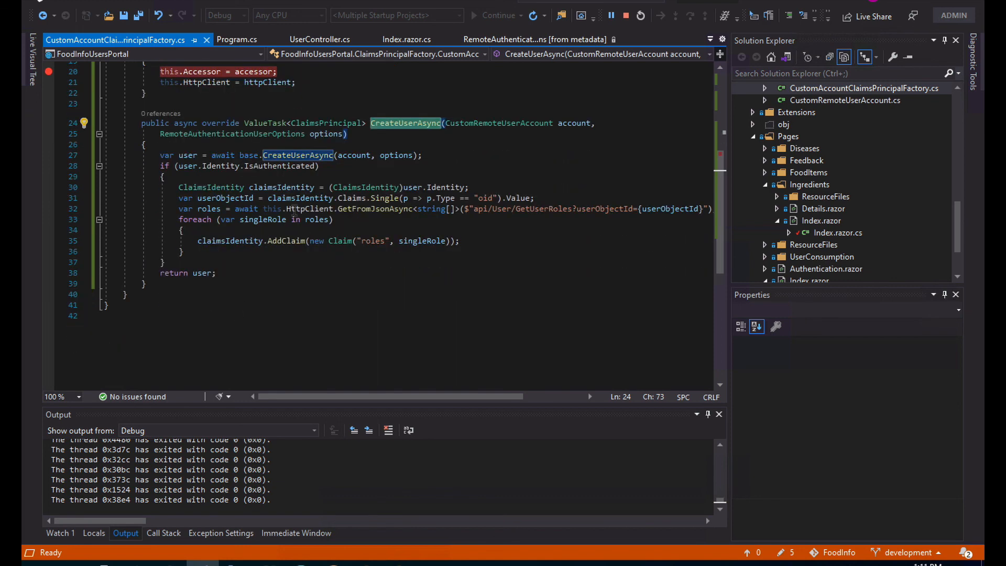
{"action": "mouse_move", "coordinate": [287, 241]}
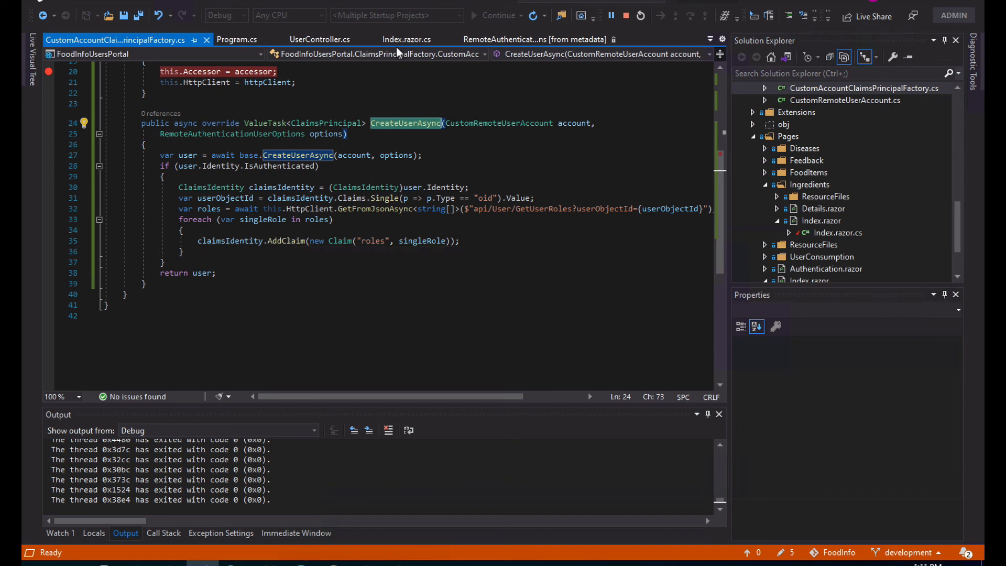
Show Index.razor.cs with its IngredientRead role requirement again
{"action": "left_click", "coordinate": [406, 39]}
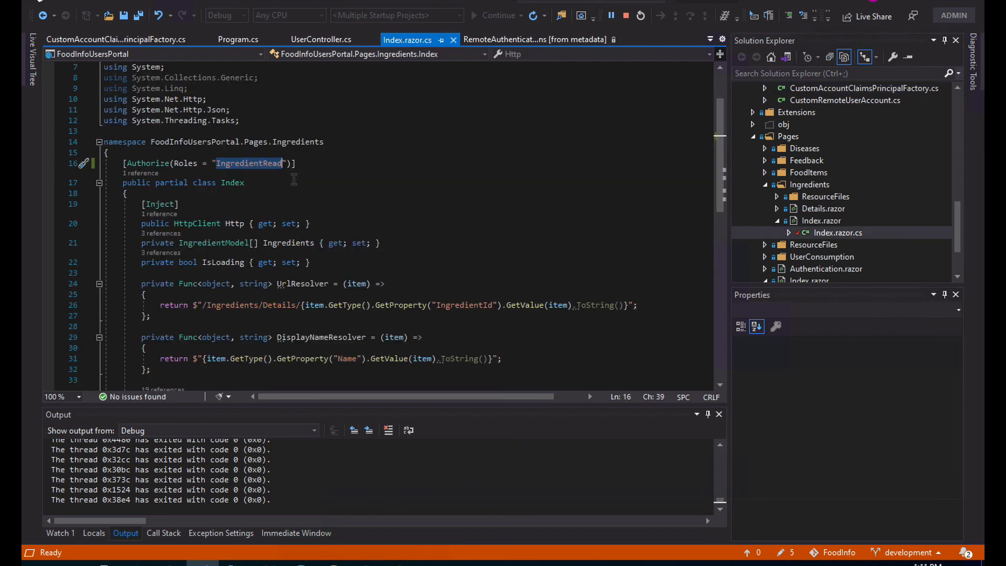